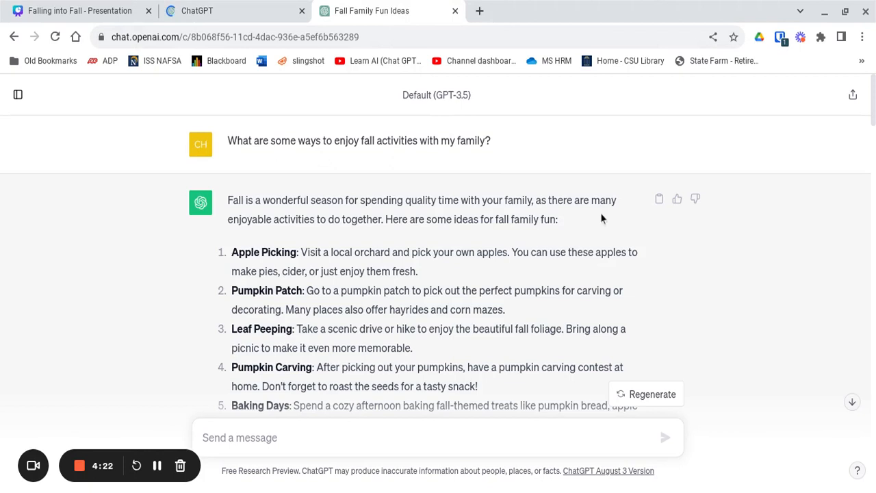
scroll("down", 3)
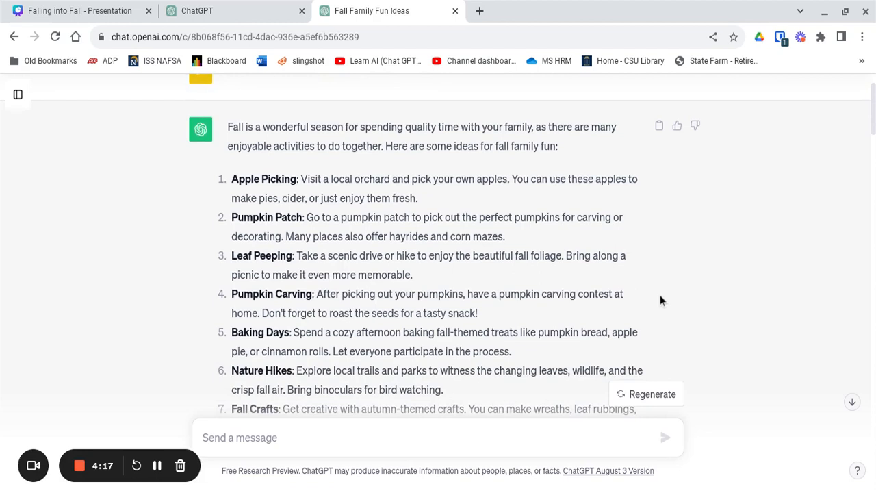
scroll("down", 3)
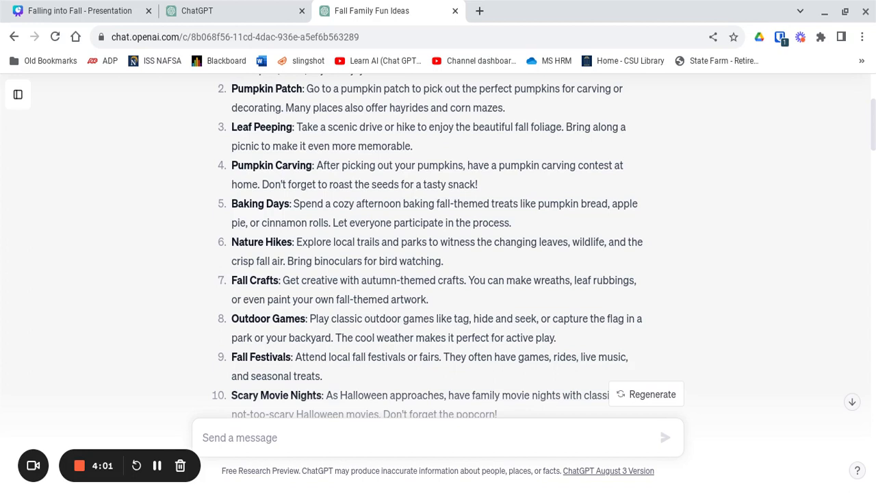
scroll("up", 3)
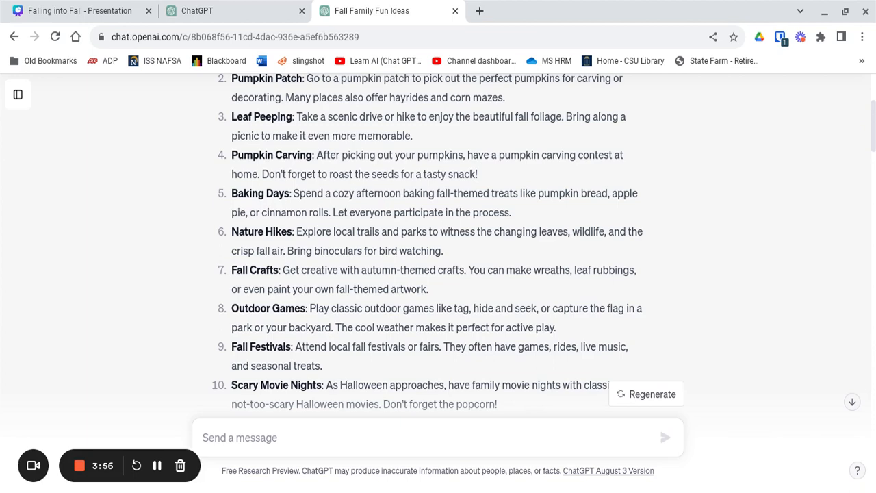
scroll("down", 3)
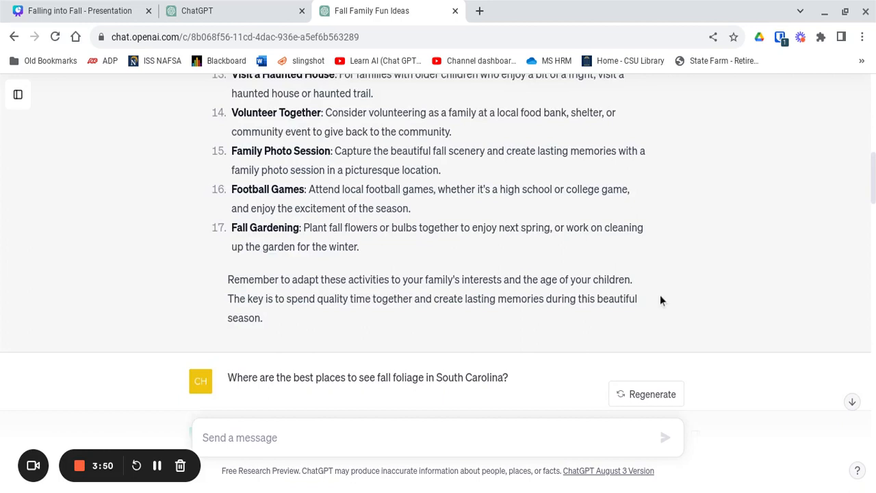
scroll("down", 3)
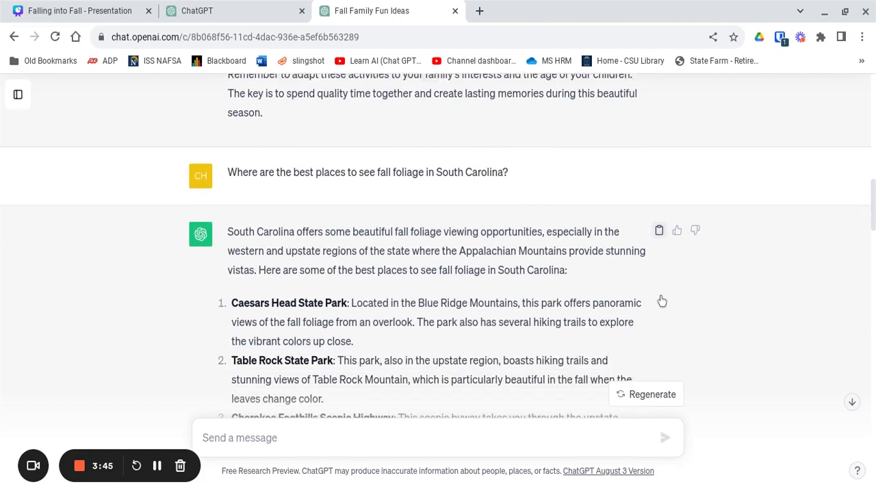
scroll("down", 3)
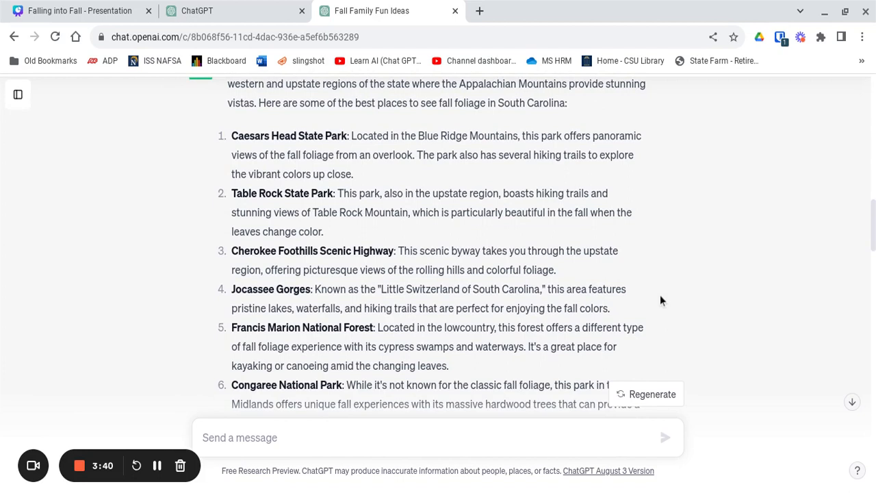
scroll("down", 3)
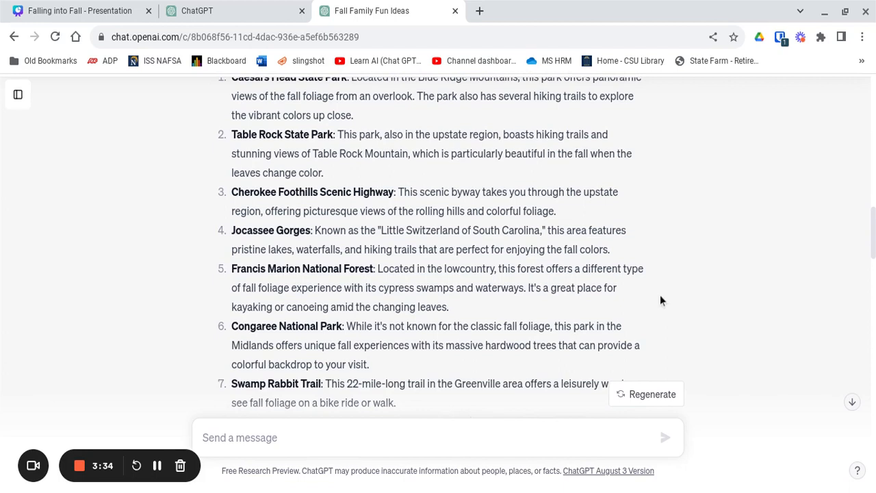
scroll("down", 3)
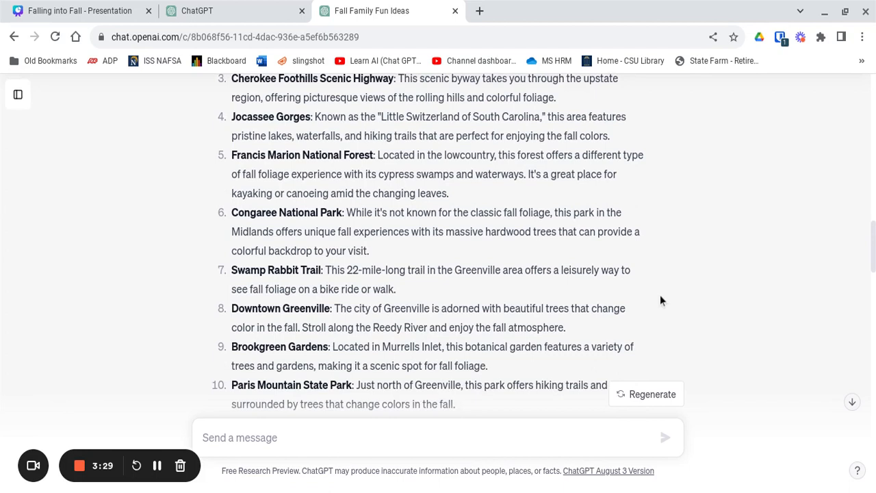
scroll("down", 3)
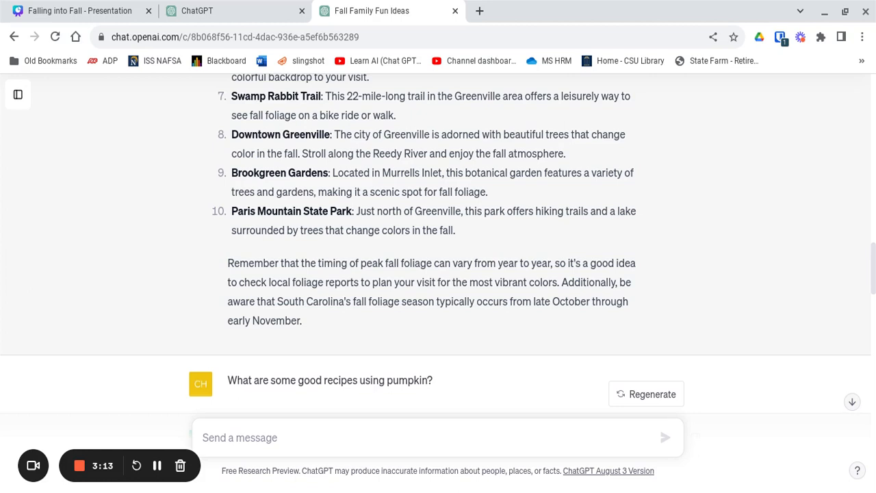
scroll("down", 3)
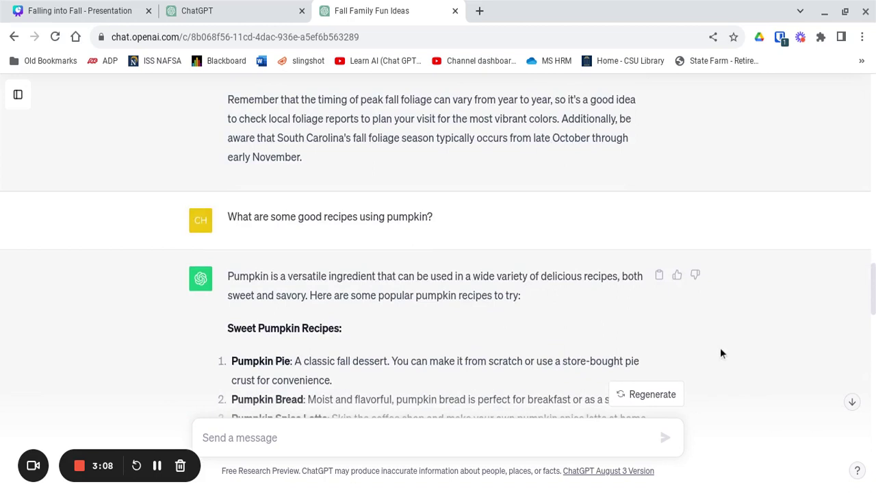
scroll("down", 3)
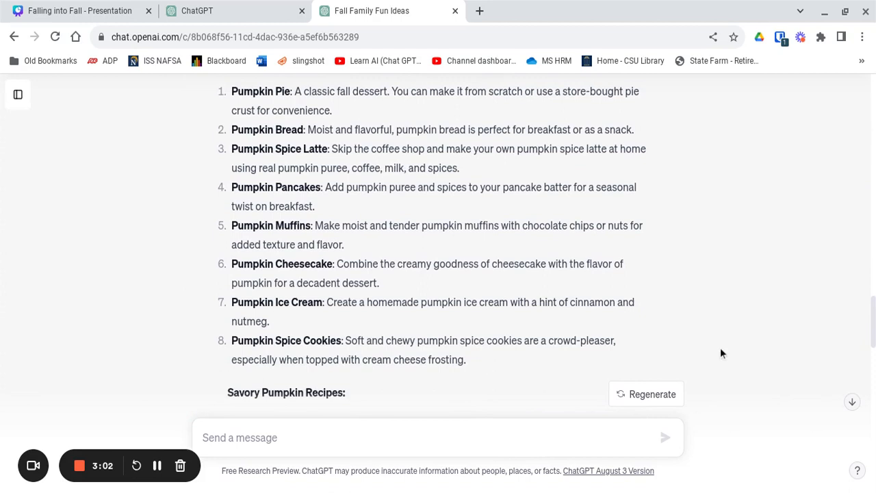
scroll("down", 3)
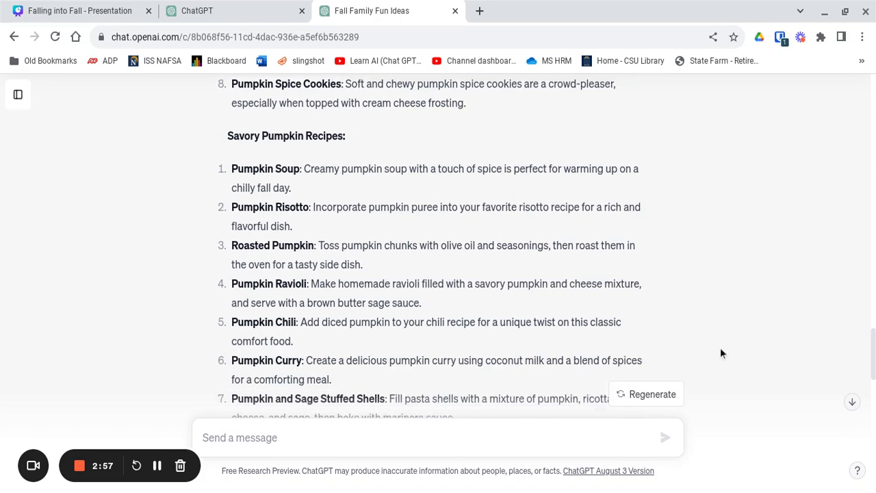
scroll("down", 3)
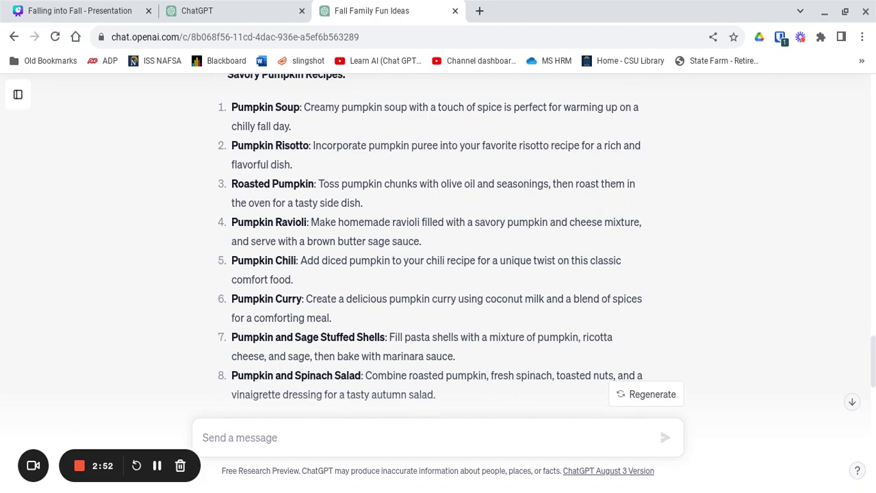
scroll("down", 3)
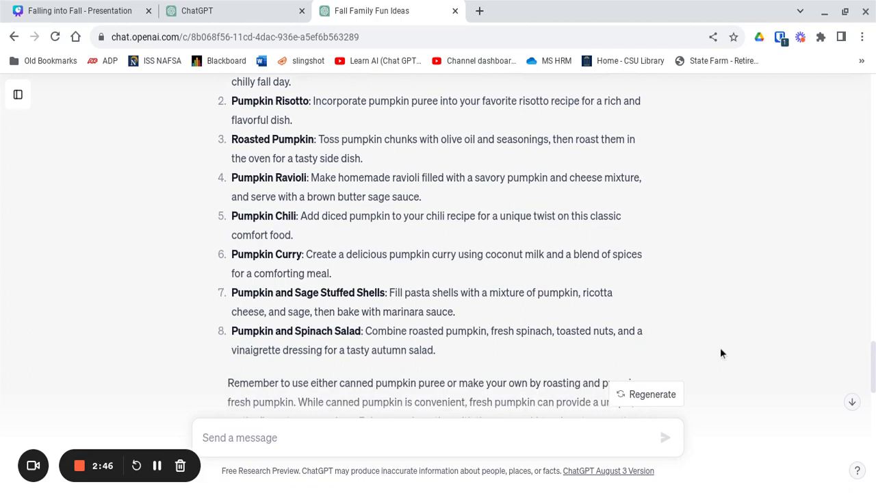
scroll("up", 3)
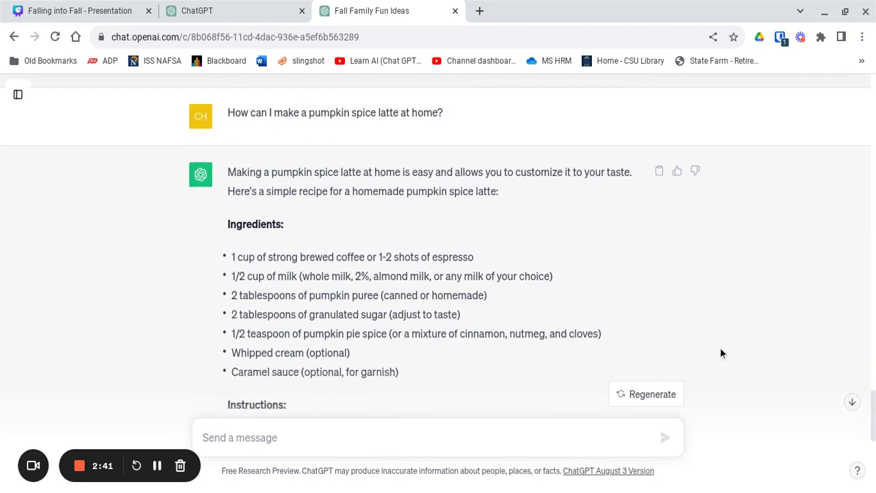
scroll("down", 3)
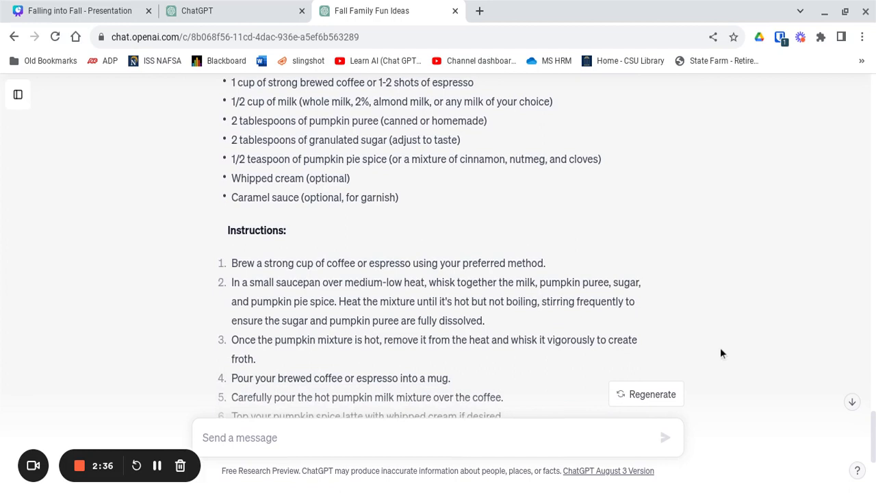
scroll("down", 3)
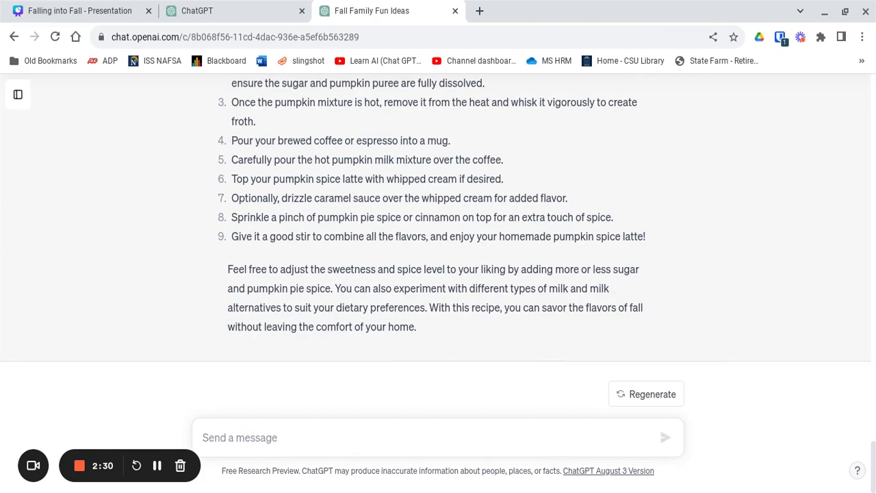